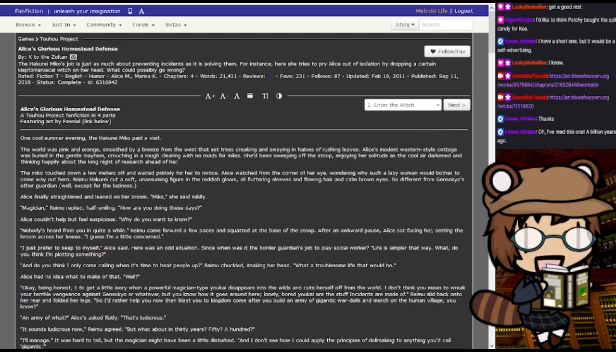
pyautogui.scroll(-3)
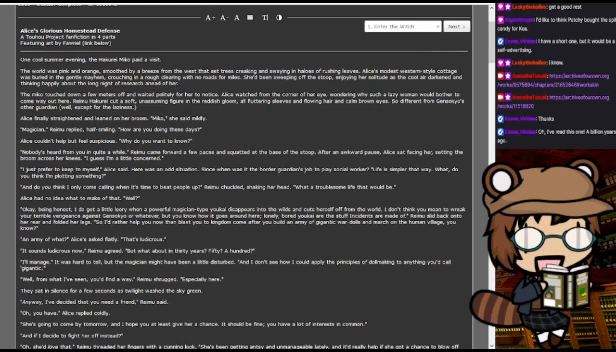
pyautogui.scroll(-3)
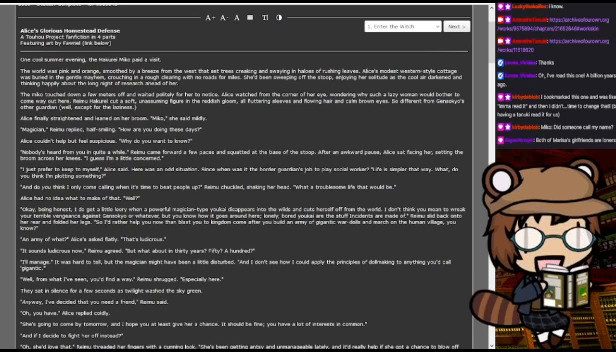
pyautogui.scroll(-3)
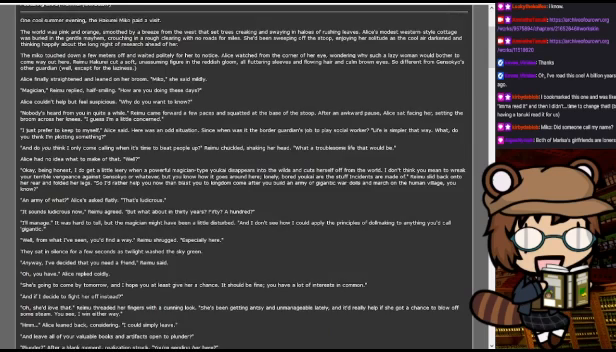
pyautogui.scroll(-3)
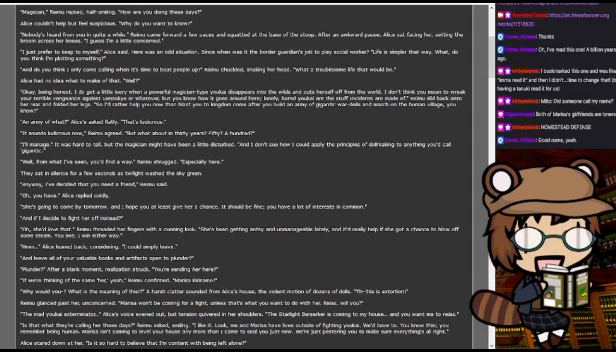
pyautogui.scroll(-3)
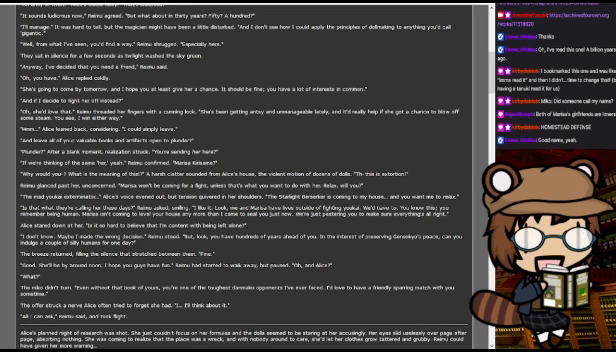
pyautogui.scroll(-3)
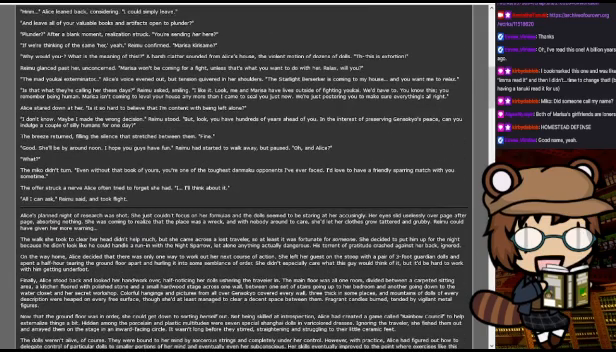
pyautogui.scroll(3)
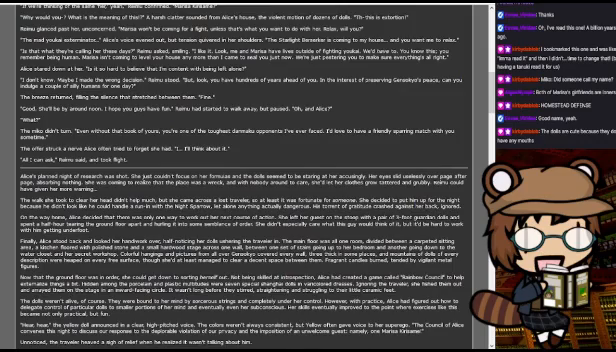
pyautogui.scroll(-3)
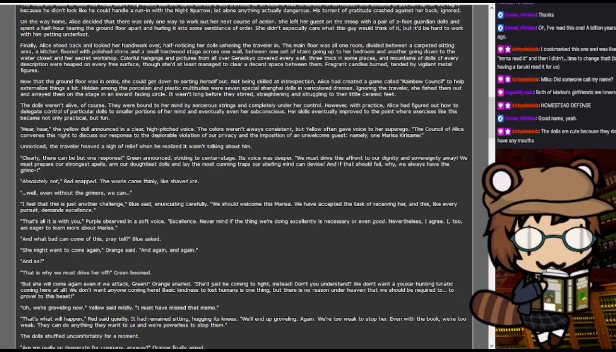
pyautogui.scroll(-3)
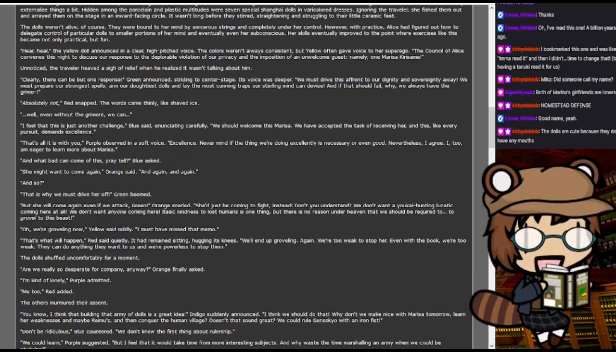
pyautogui.scroll(-3)
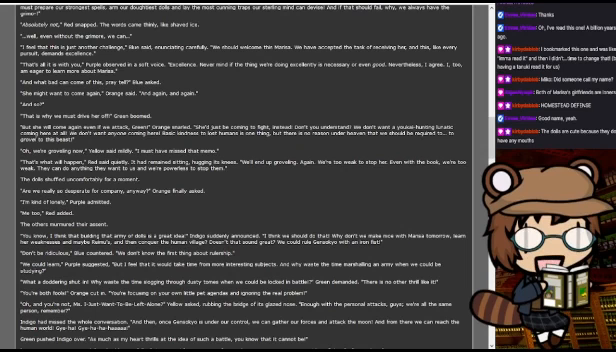
pyautogui.scroll(-3)
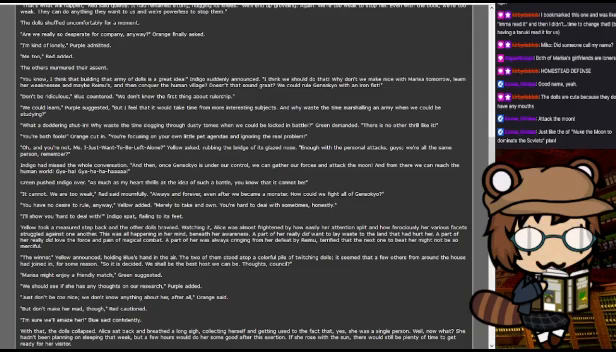
pyautogui.scroll(-3)
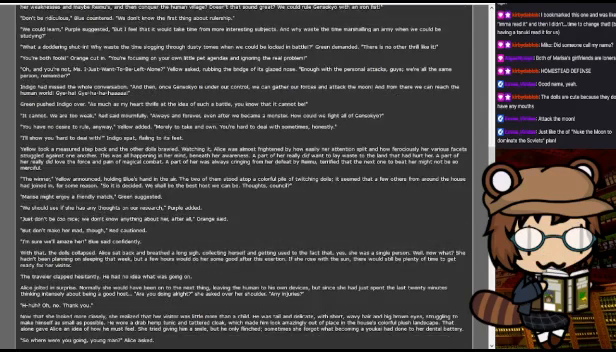
pyautogui.scroll(-3)
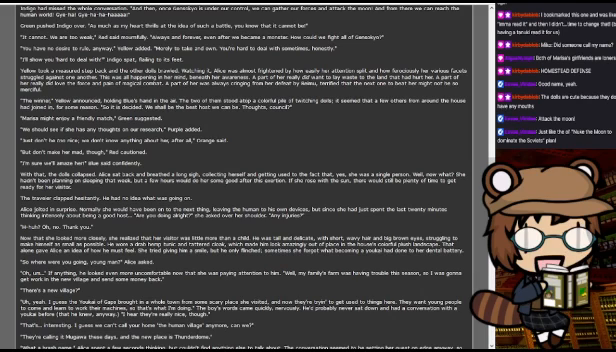
pyautogui.scroll(-3)
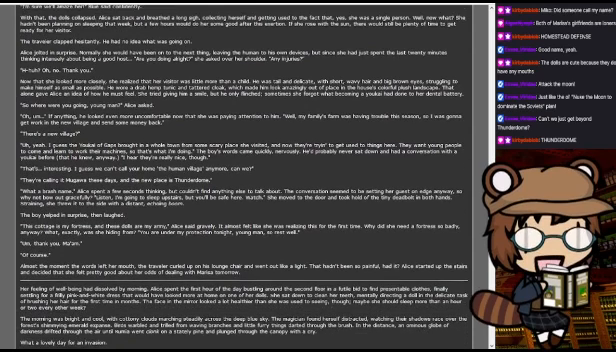
pyautogui.scroll(-3)
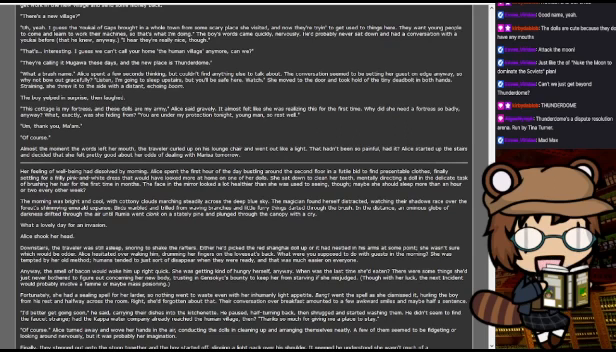
pyautogui.scroll(-3)
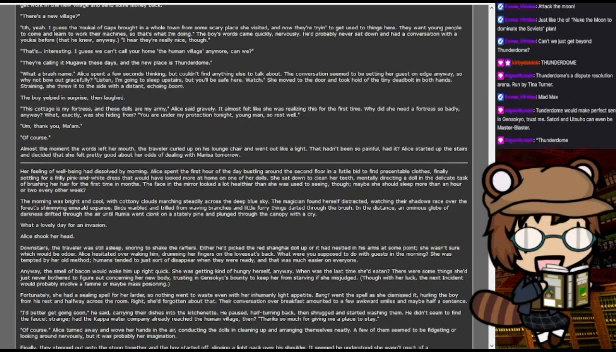
pyautogui.scroll(-3)
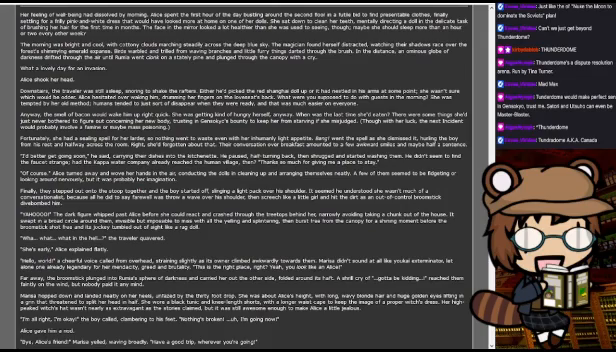
pyautogui.scroll(-3)
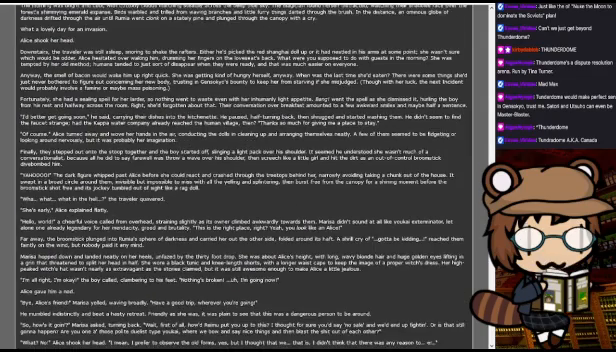
pyautogui.scroll(-3)
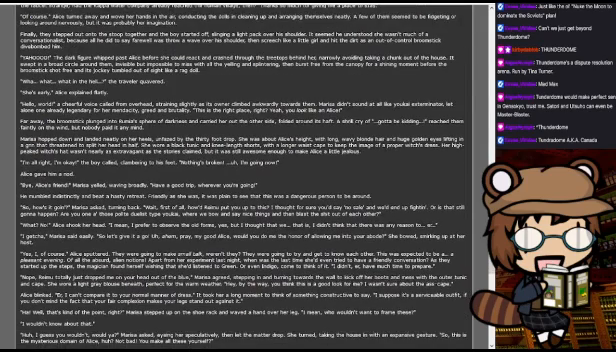
pyautogui.scroll(-3)
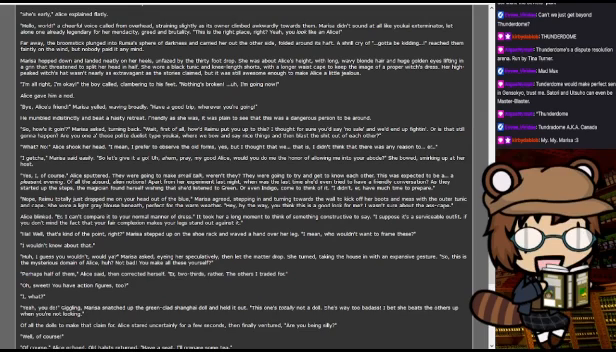
pyautogui.scroll(-3)
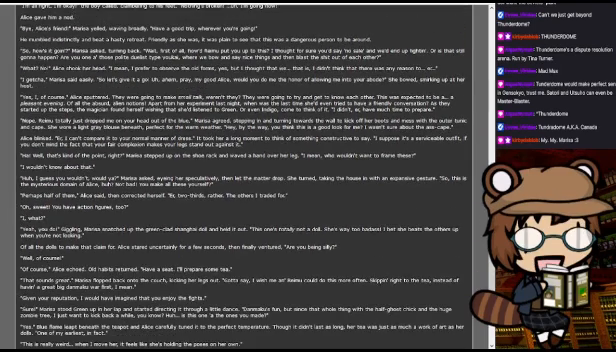
pyautogui.scroll(-3)
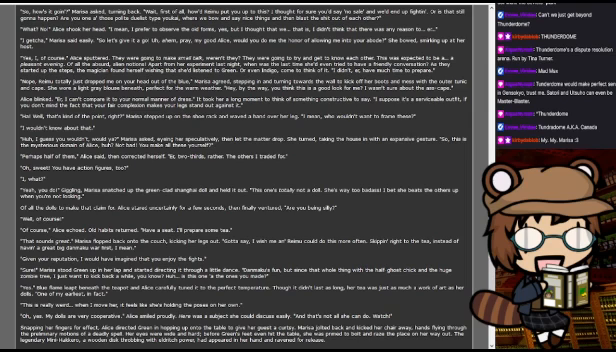
pyautogui.scroll(-3)
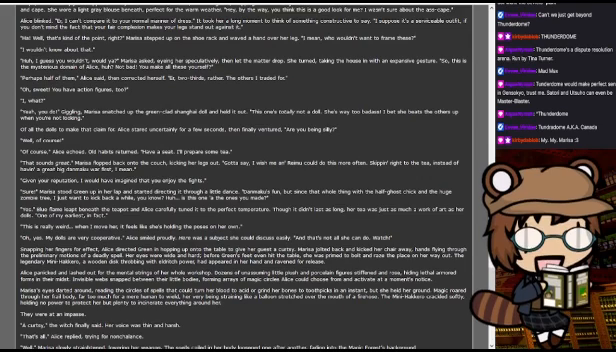
pyautogui.scroll(-3)
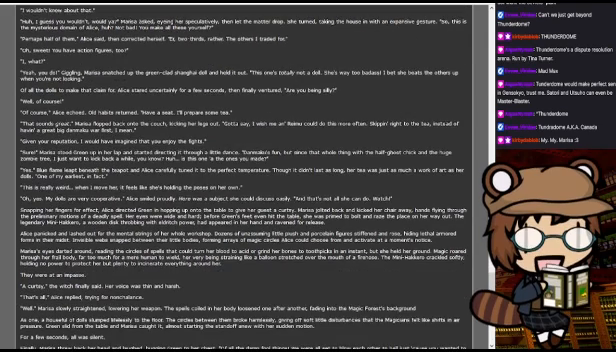
pyautogui.scroll(-3)
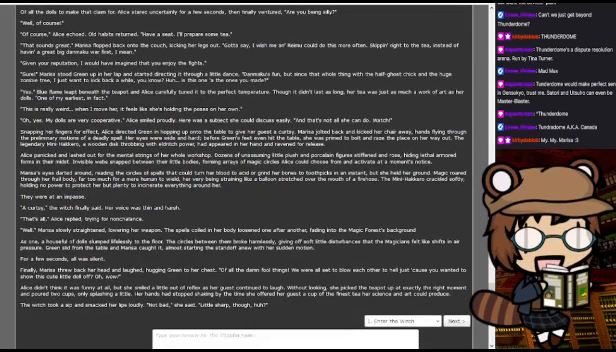